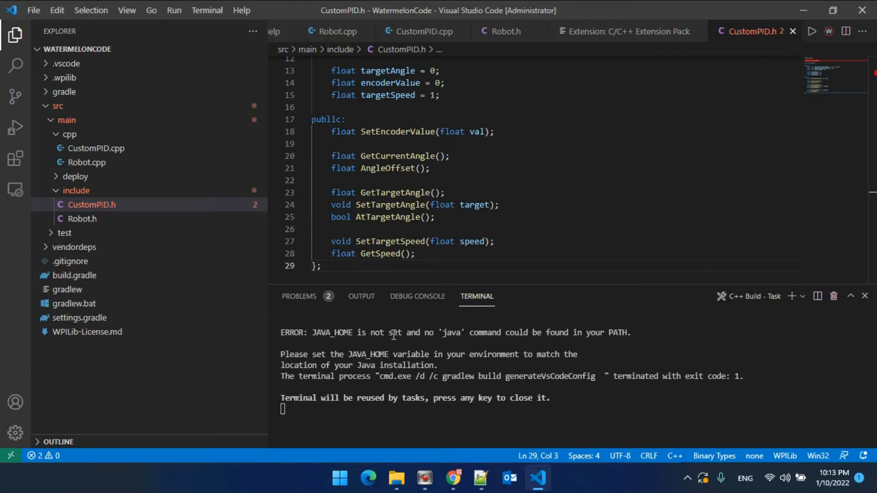
mouse_move(553, 332)
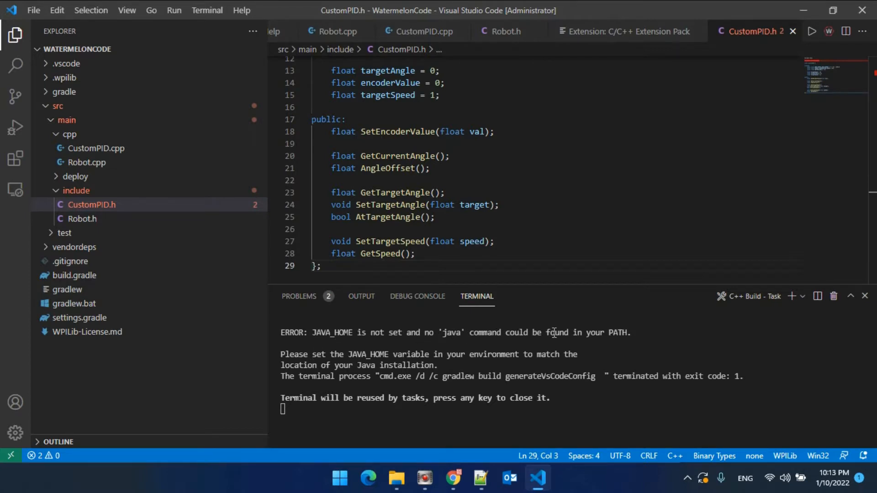
mouse_move(626, 333)
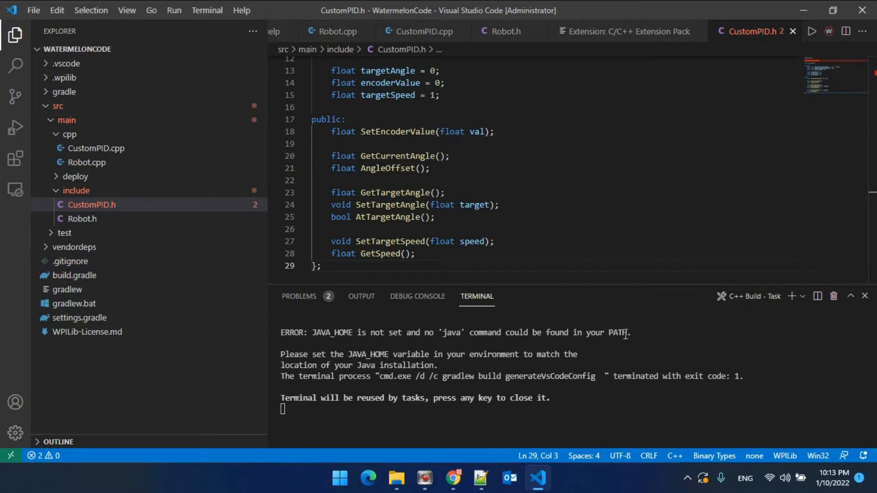
mouse_move(234, 104)
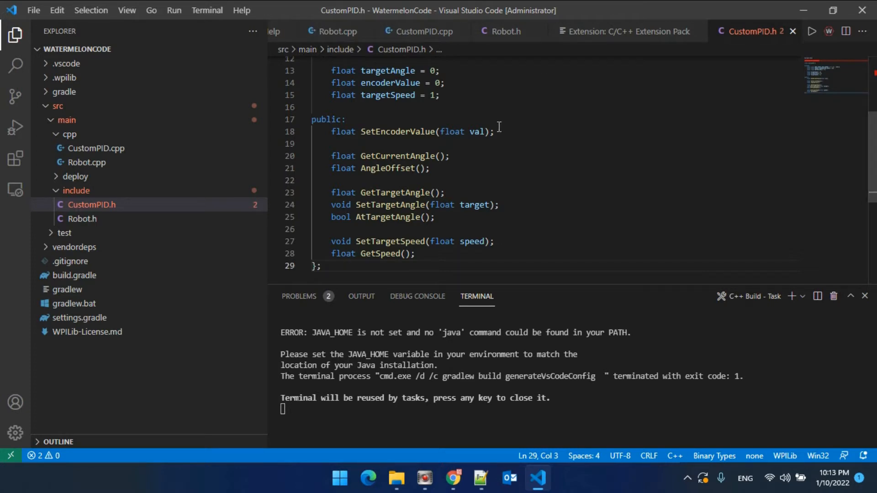
mouse_move(374, 319)
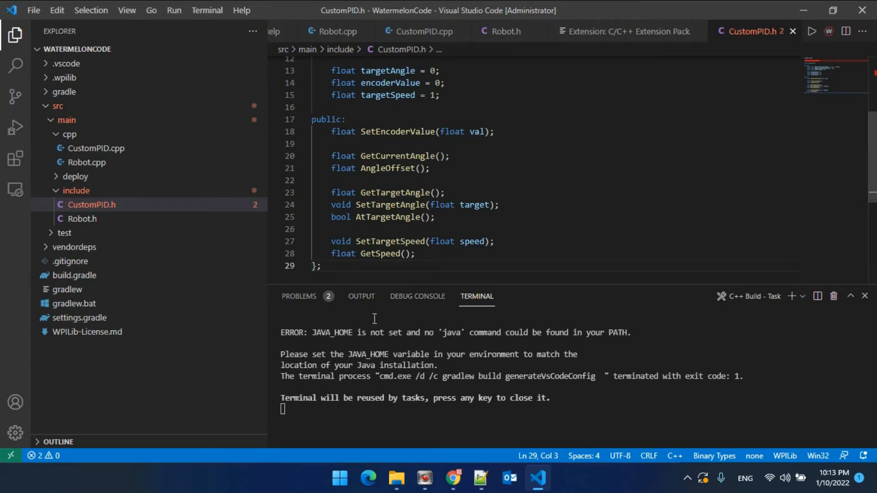
mouse_move(550, 216)
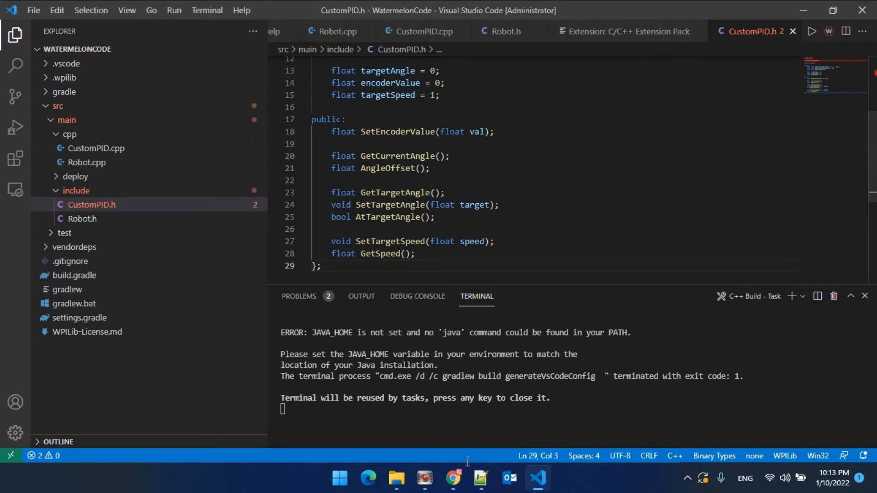
- Leave the failed gradle build in VS Code and switch to Chrome from the taskbar
click(453, 478)
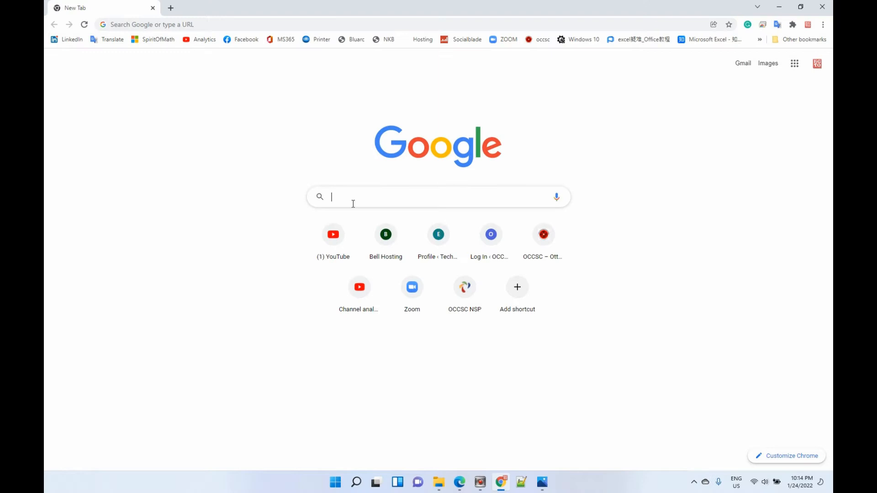
- Run a Google search for 'java jdk'
text(l)
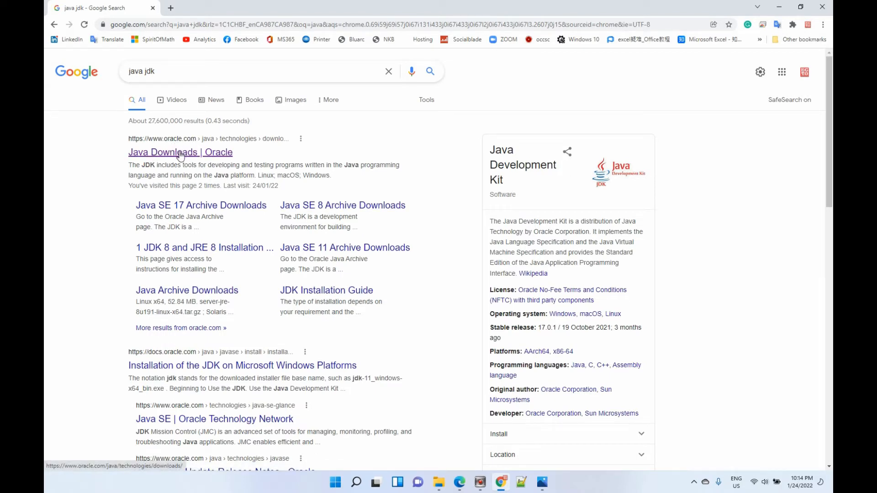
- From Oracle's Java Downloads page, download and launch the JDK 17.0.2 Windows x64 installer
click(180, 152)
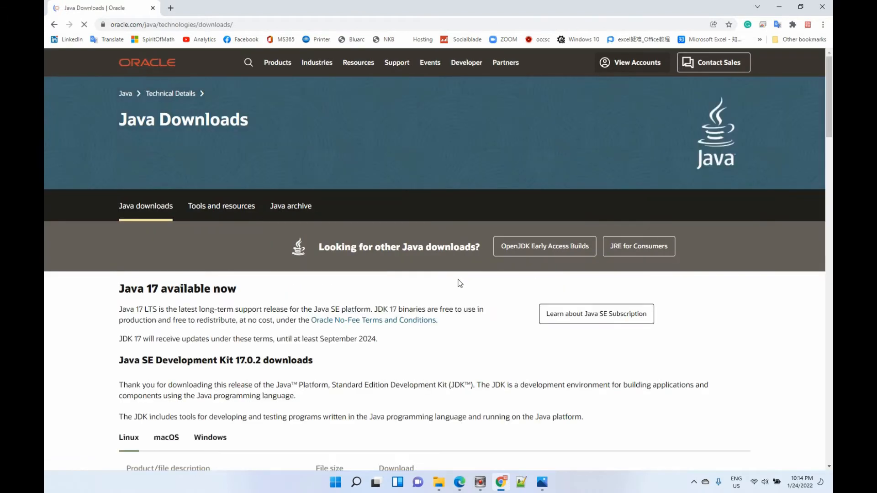
scroll(down, 3)
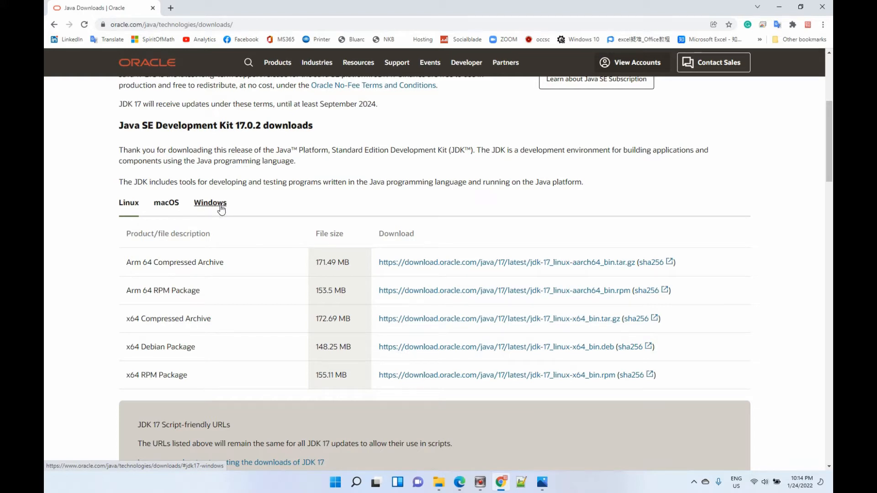
click(210, 202)
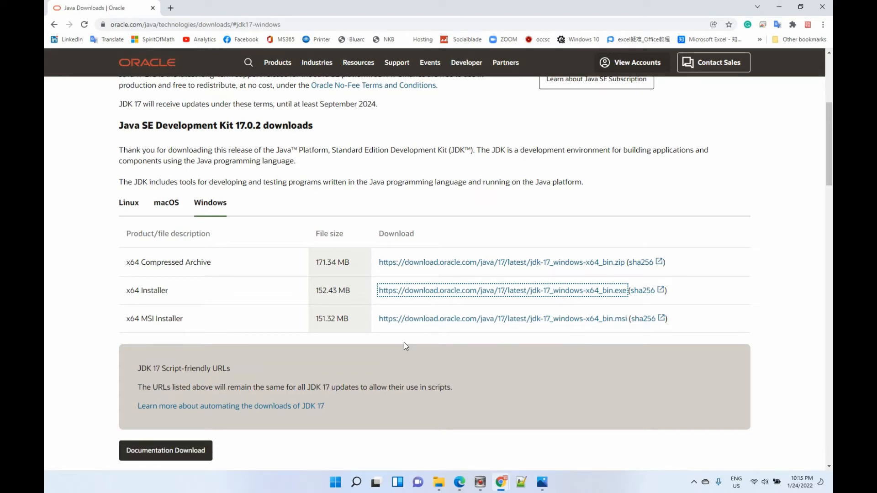
click(407, 318)
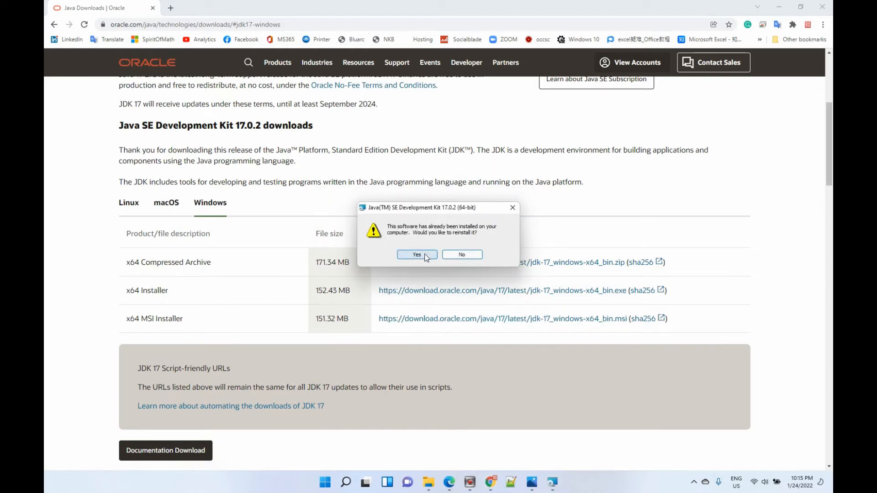
- Reinstall JDK 17.0.2 (64-bit) into the default Program Files folder and close the installer
click(416, 254)
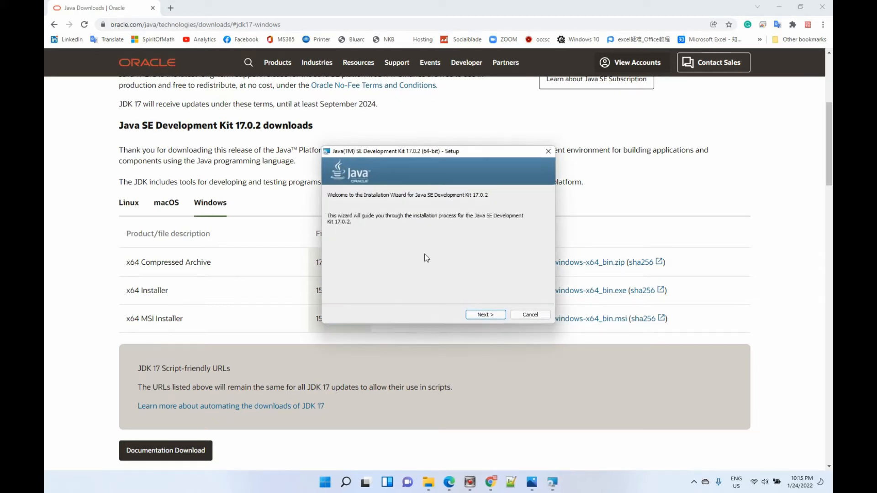
click(484, 314)
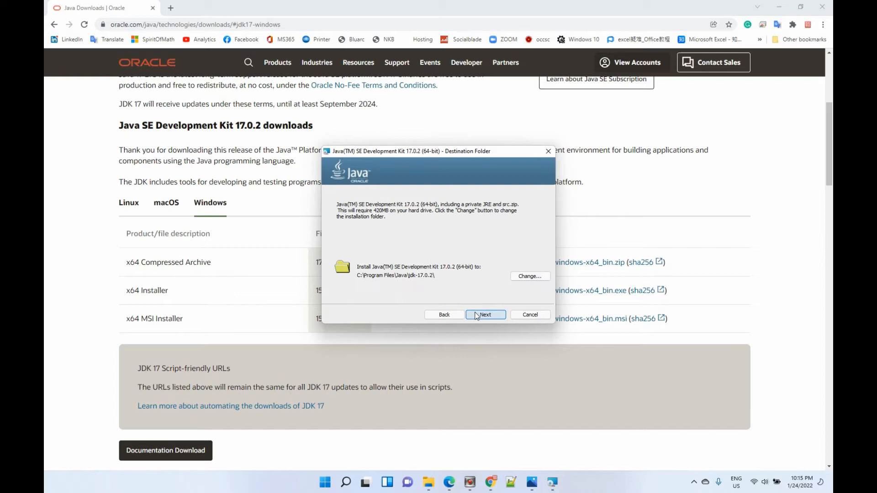
click(484, 314)
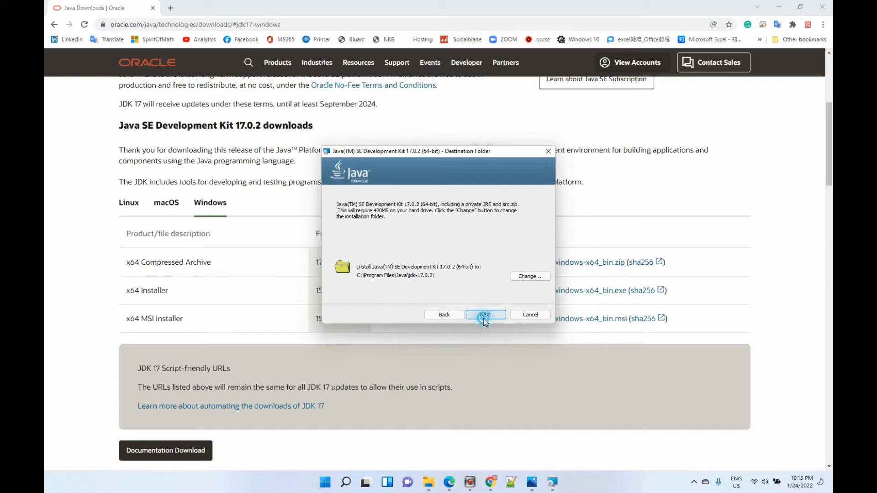
click(484, 314)
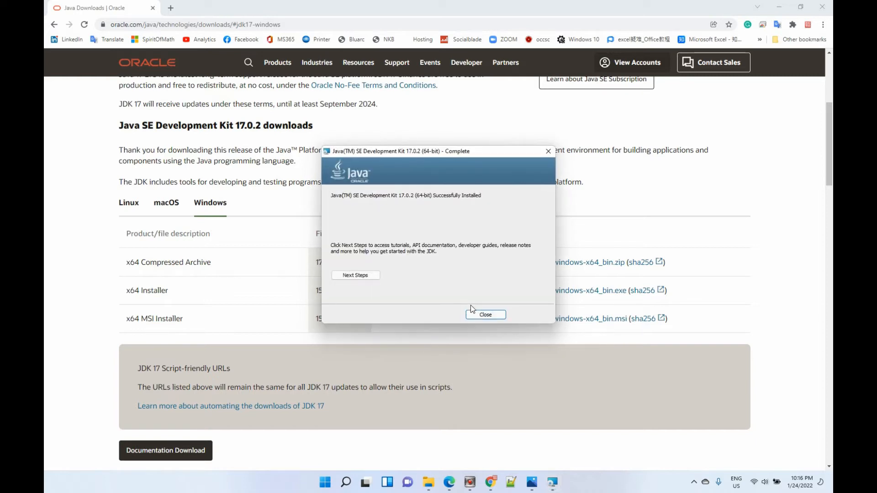
mouse_move(466, 310)
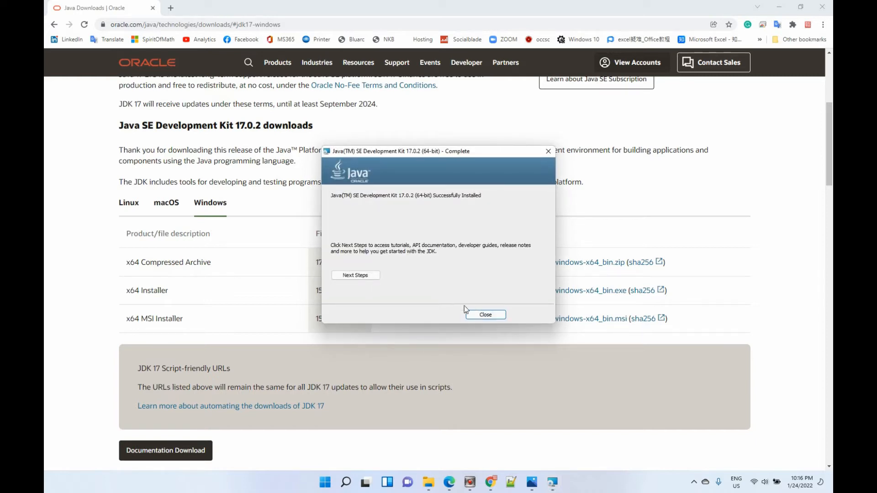
mouse_move(484, 314)
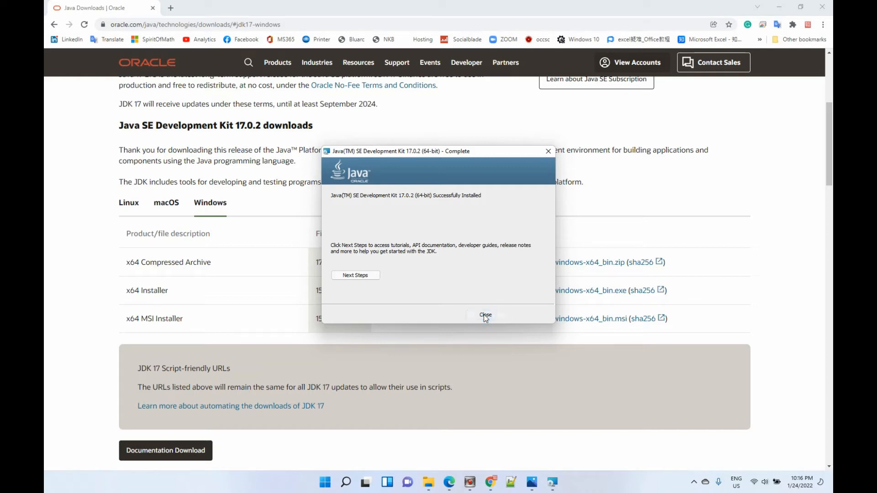
click(485, 314)
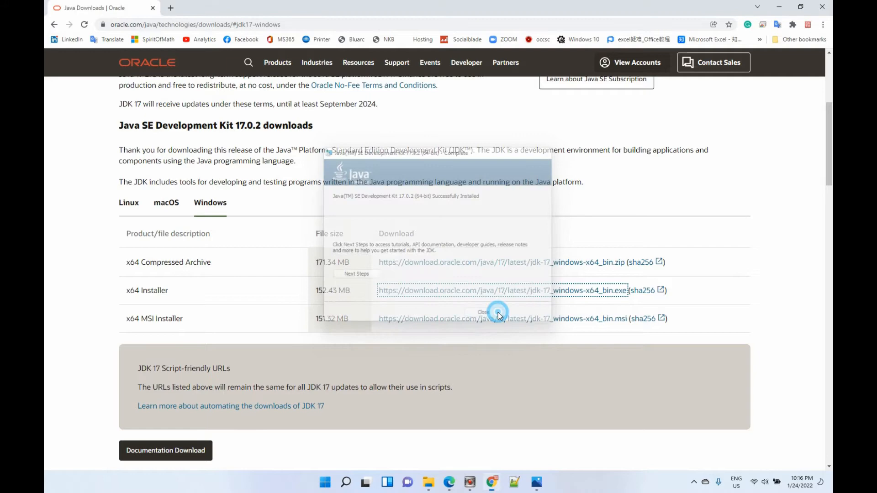
- In File Explorer, open C:\Program Files\Java to find the jdk-17.0.2 folder
click(482, 312)
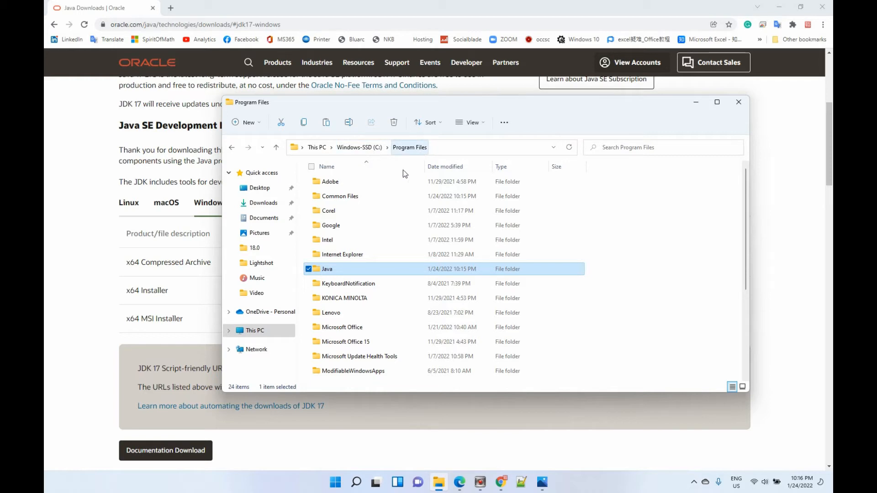
mouse_move(333, 270)
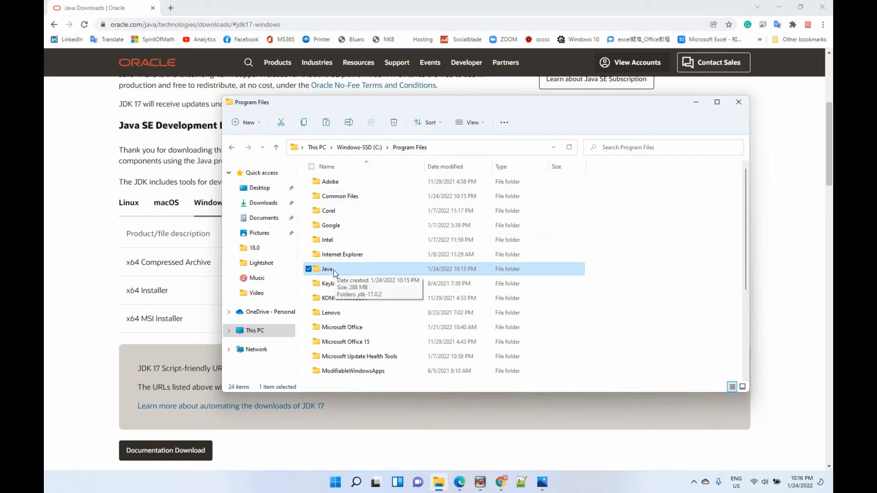
double_click(327, 269)
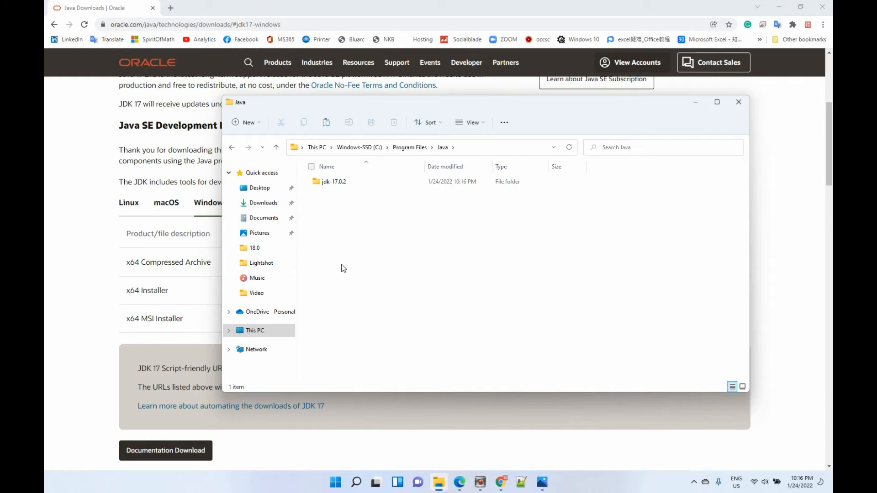
mouse_move(333, 181)
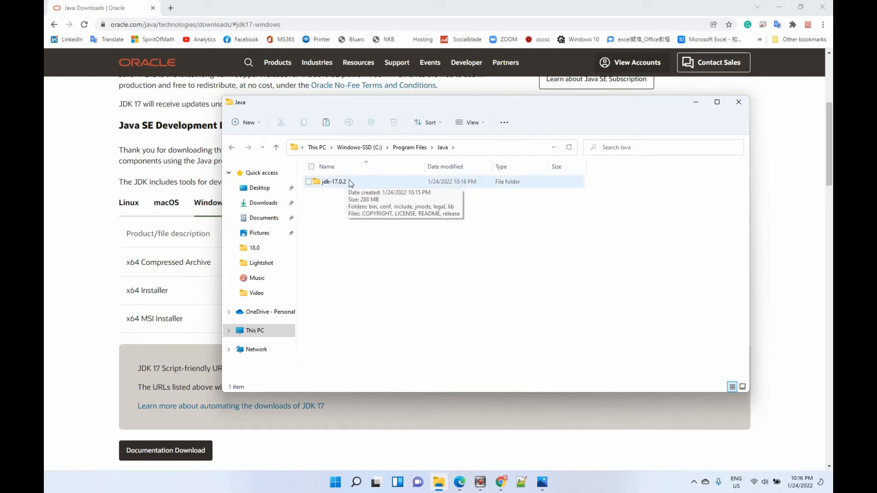
mouse_move(338, 186)
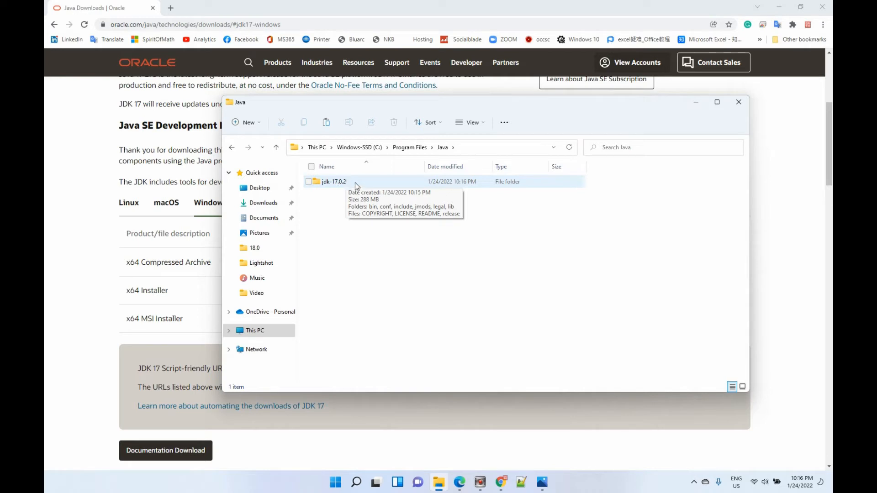
mouse_move(340, 187)
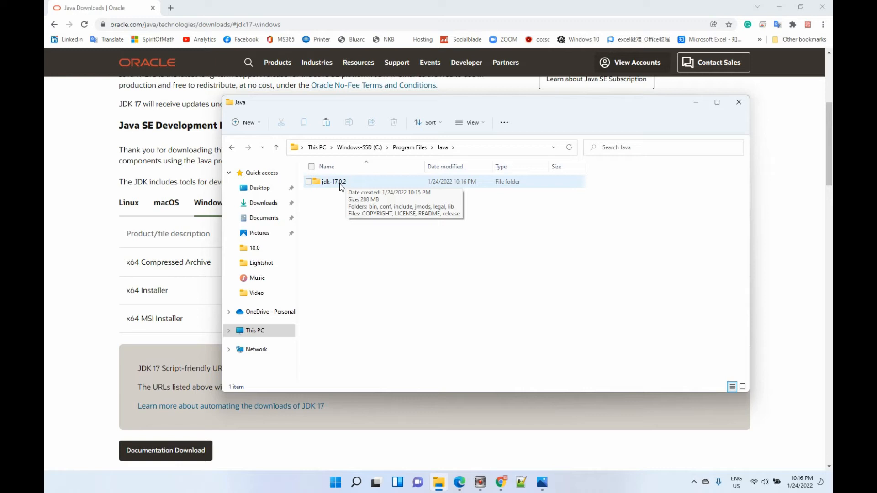
mouse_move(345, 186)
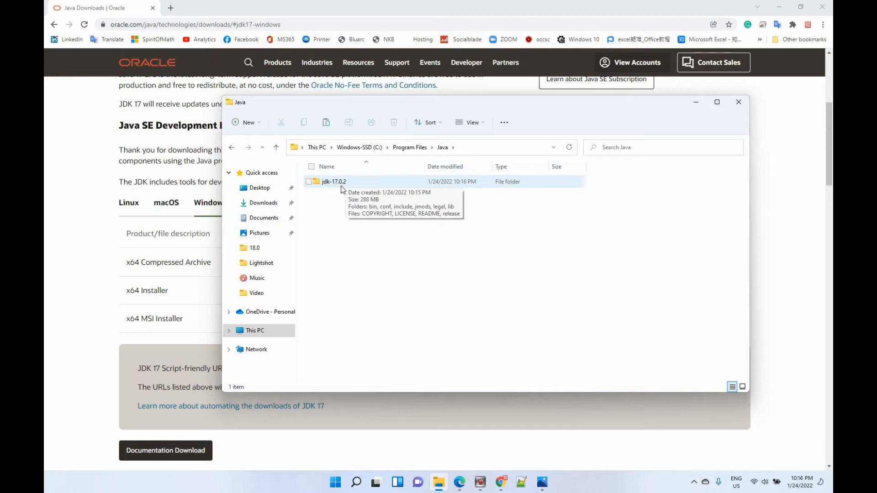
- Open jdk-17.0.2 and its bin folder to show C:\Program Files\Java\jdk-17.0.2\bin
double_click(334, 181)
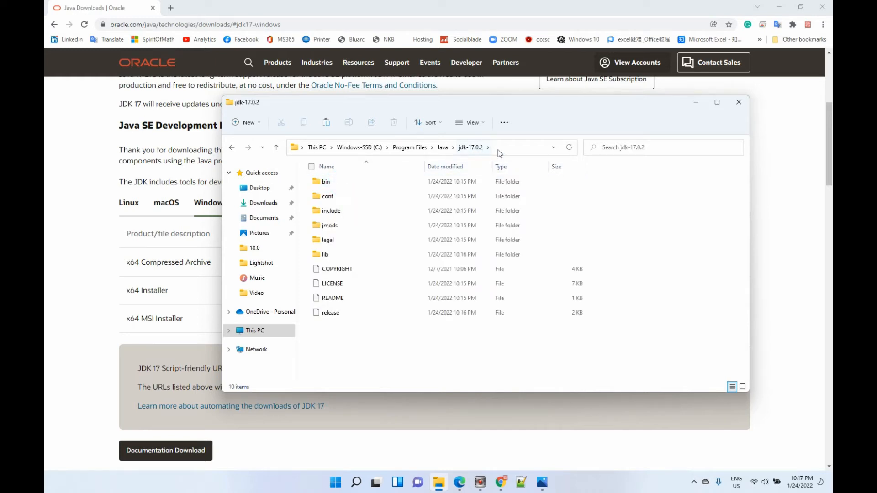
click(326, 181)
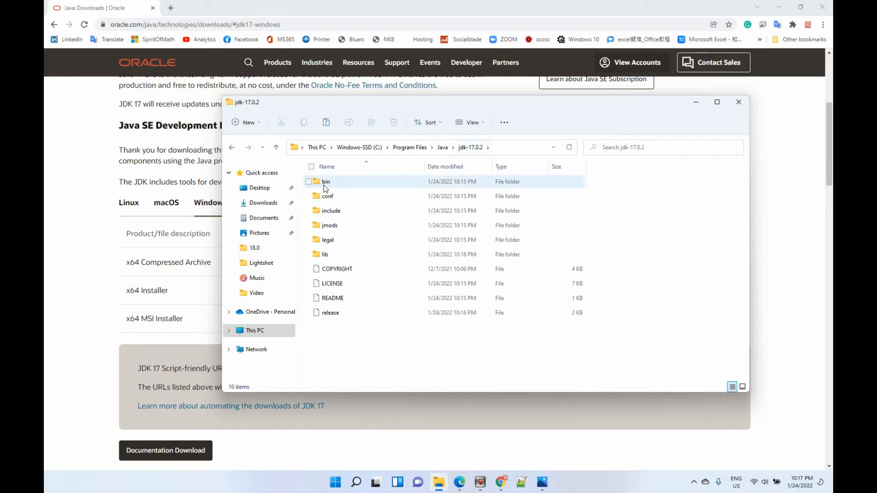
mouse_move(328, 185)
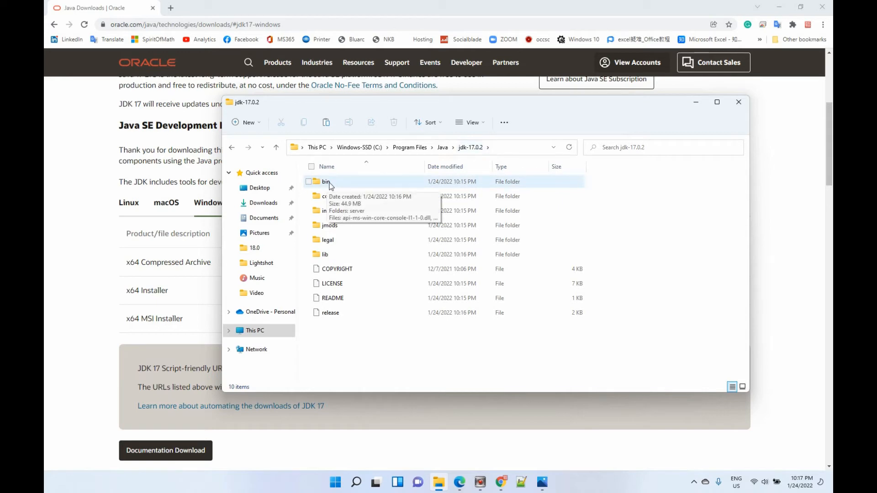
double_click(326, 181)
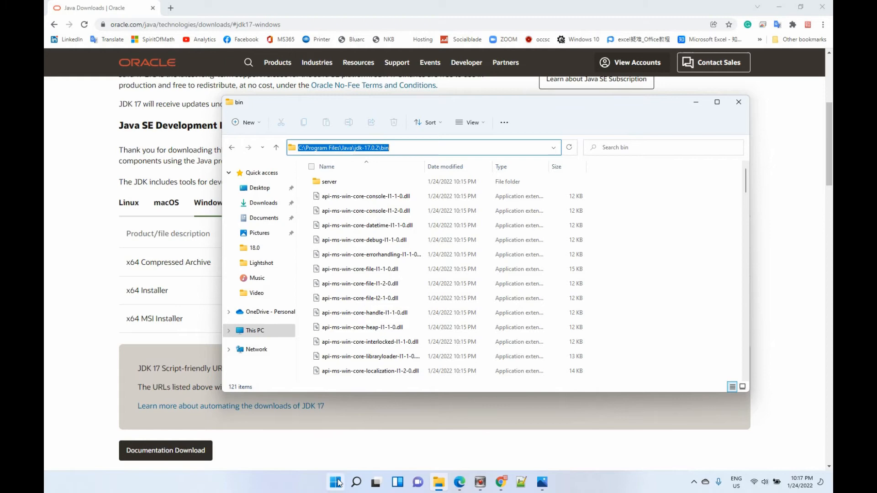
- Search Settings for environment variables and open 'Edit the system environment variables'
click(336, 481)
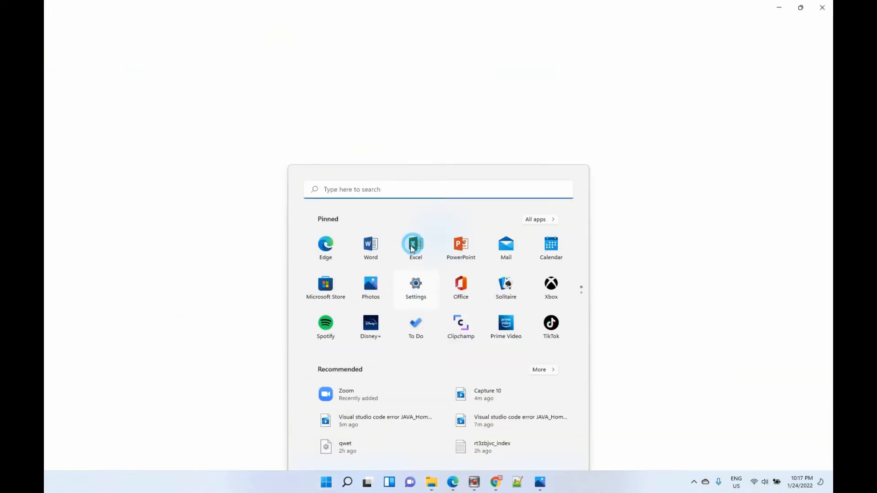
click(416, 283)
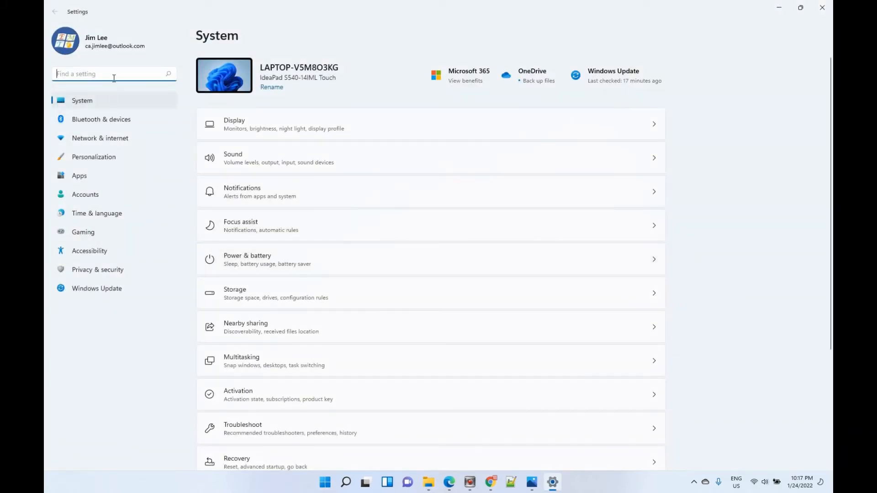
text(enviro)
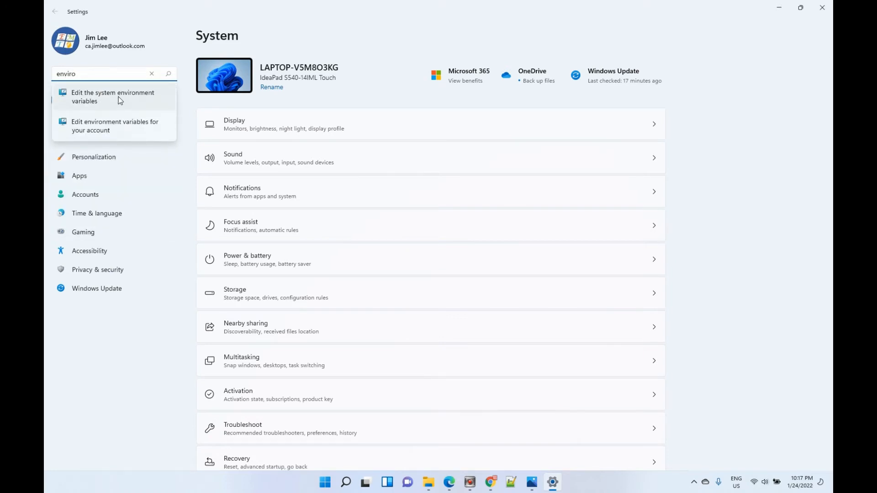
click(152, 73)
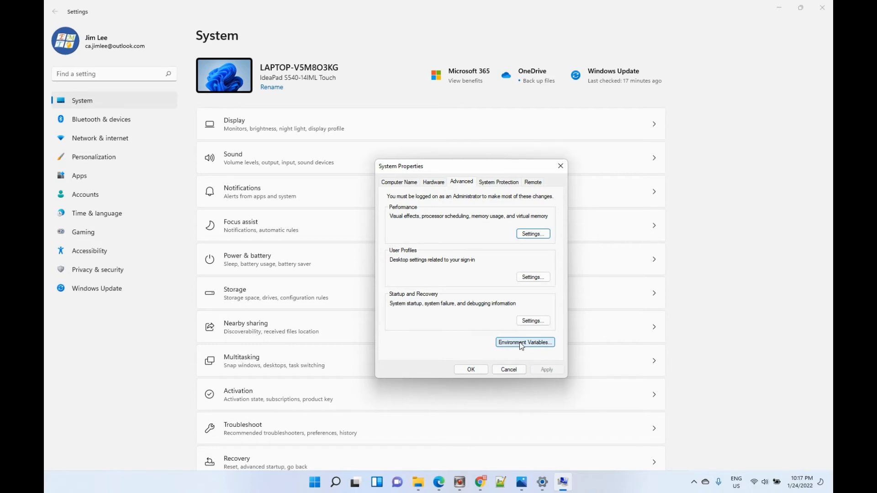
- Append C:\Program Files\Java\jdk-17.0.2\bin to the user Path variable
click(523, 342)
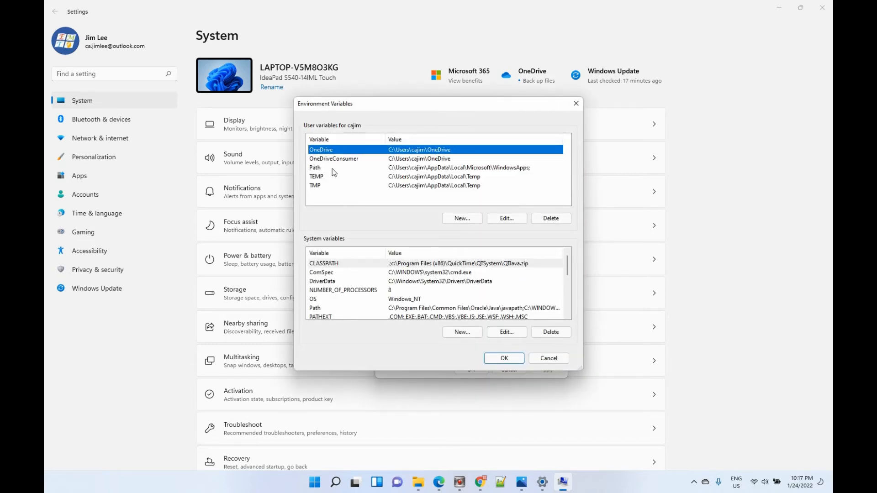
click(330, 167)
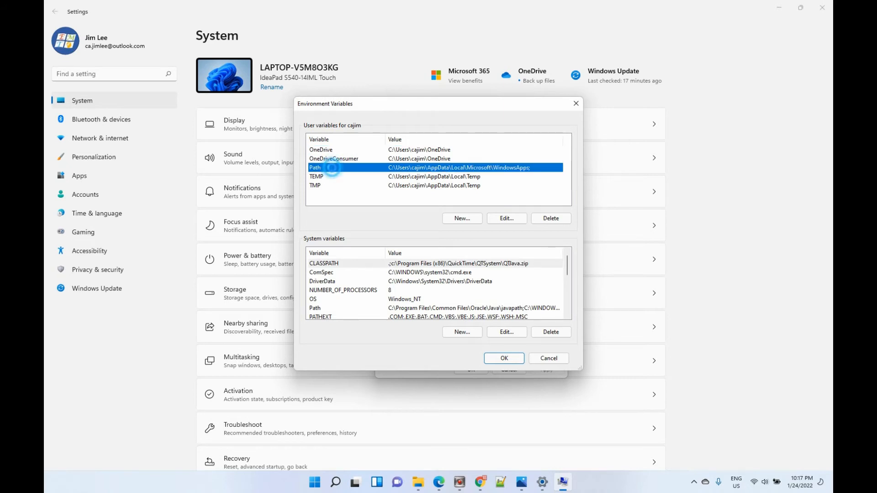
click(505, 218)
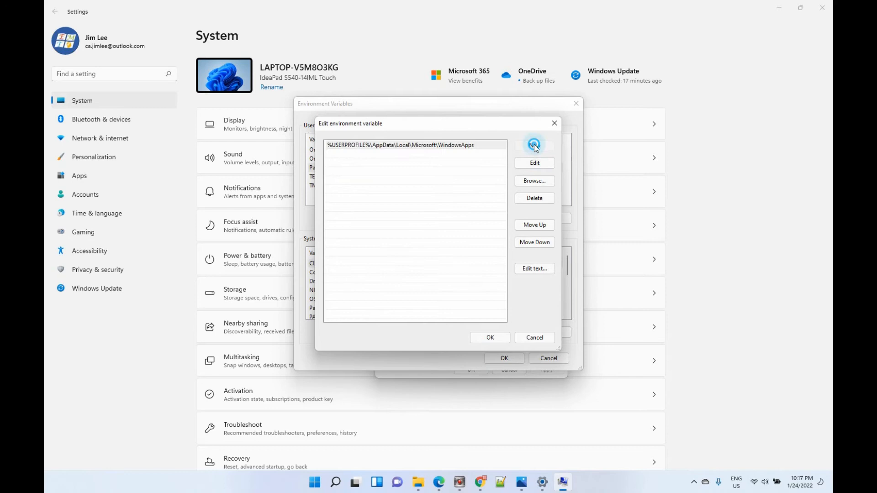
click(533, 145)
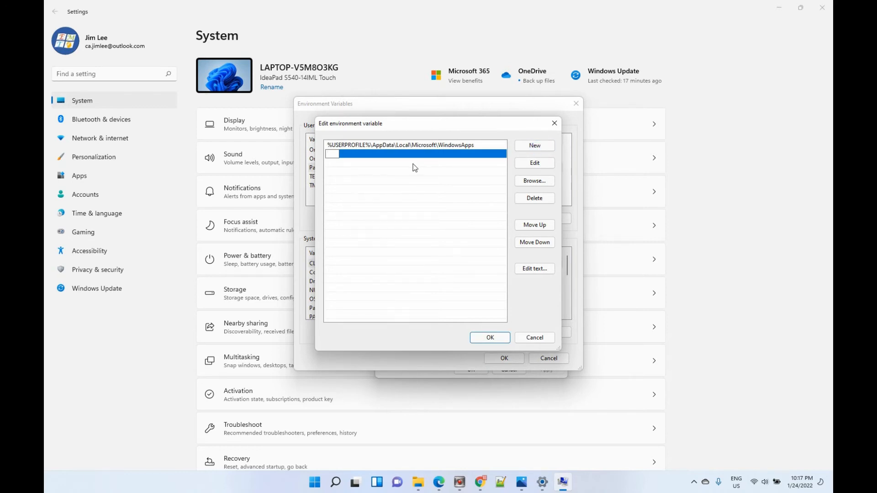
text(C:\Program Files\Java\jdk-17.0.2\bin)
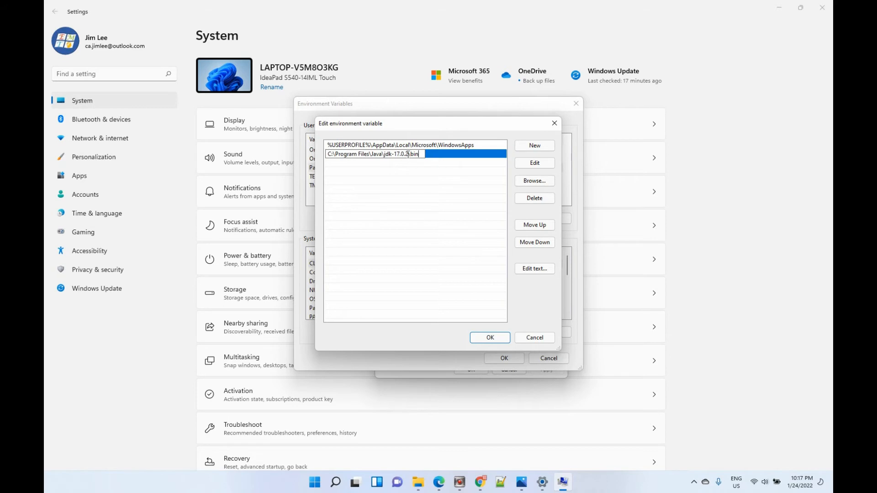
click(489, 337)
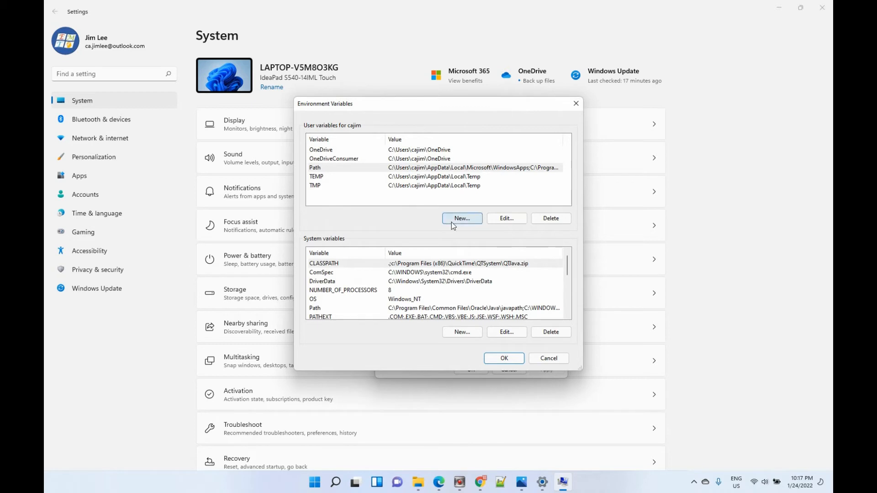
- Add user variable JAVA_HOME = C:\Program Files\Java\jdk-17.0.2 and save Environment Variables
click(461, 218)
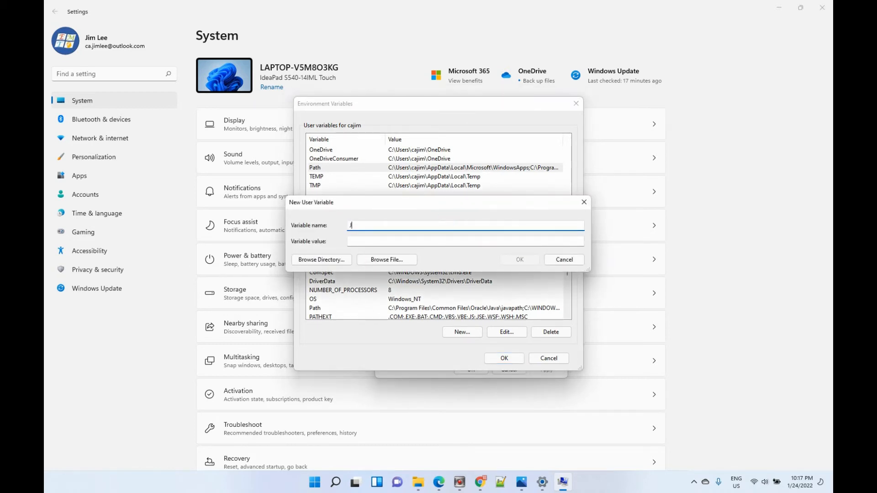
text(JAVA_)
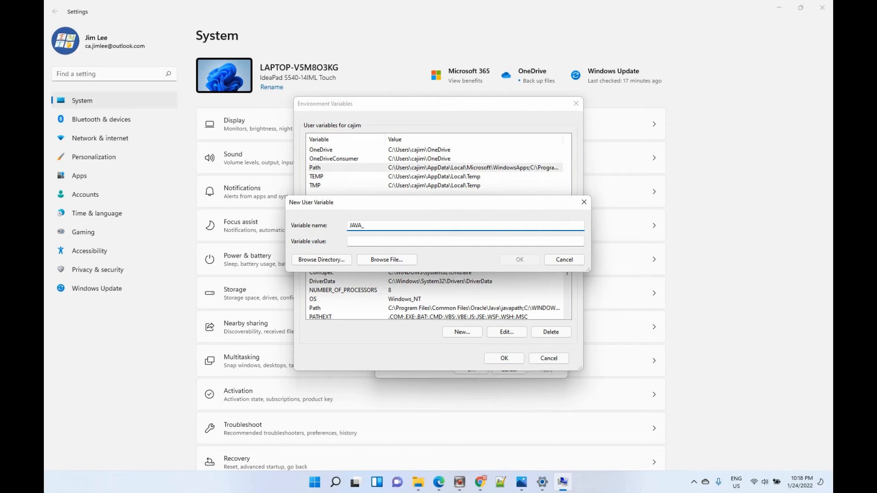
text(HOME)
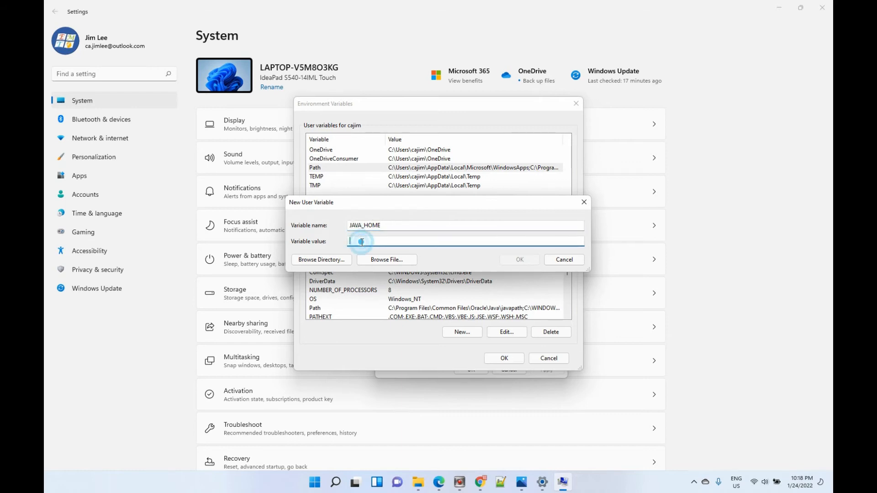
text(C:\Program Files\Java\jdk-17.0.2\bin)
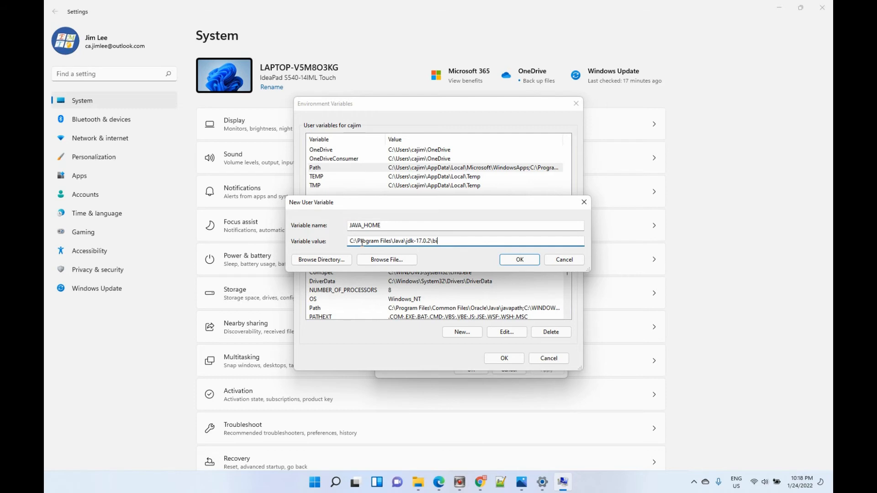
key(Backspace)
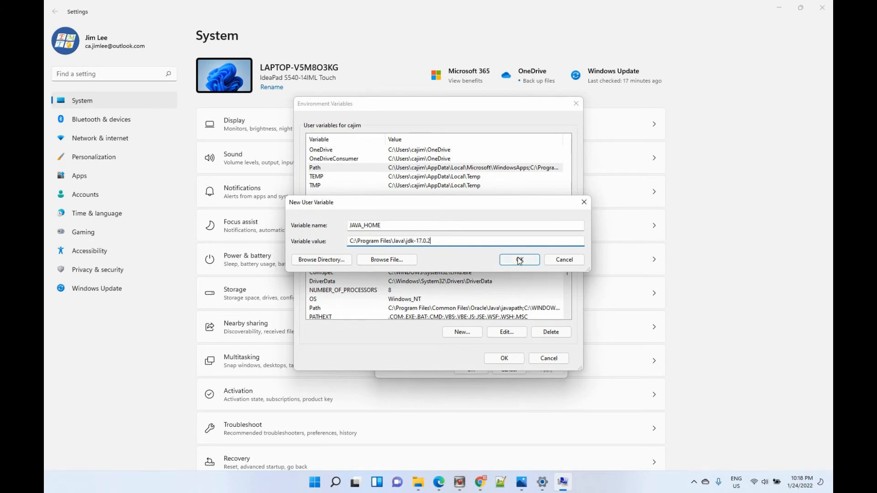
click(517, 260)
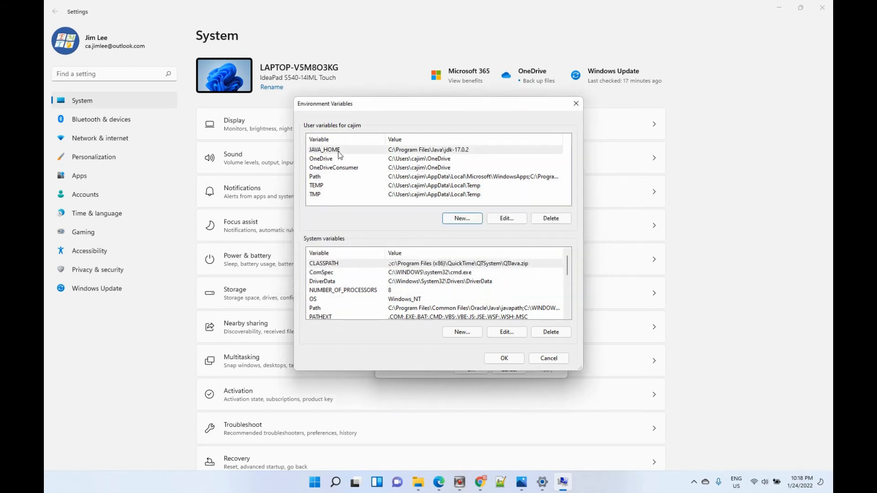
click(324, 149)
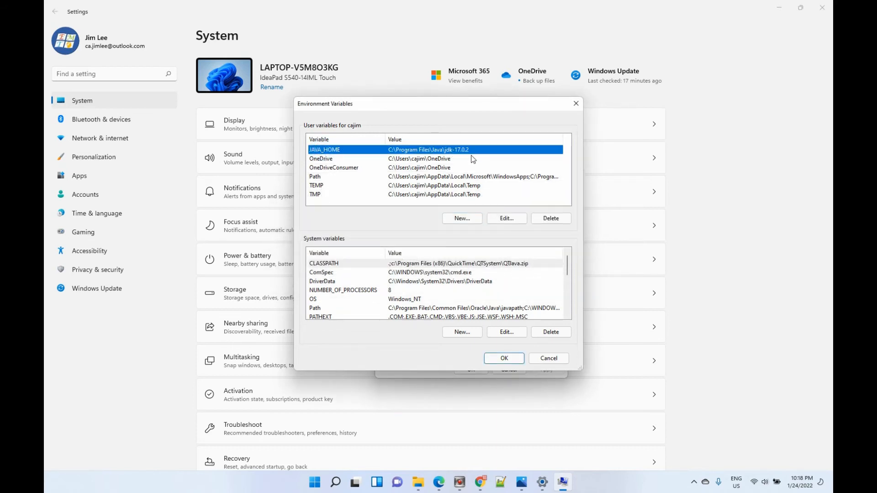
mouse_move(478, 158)
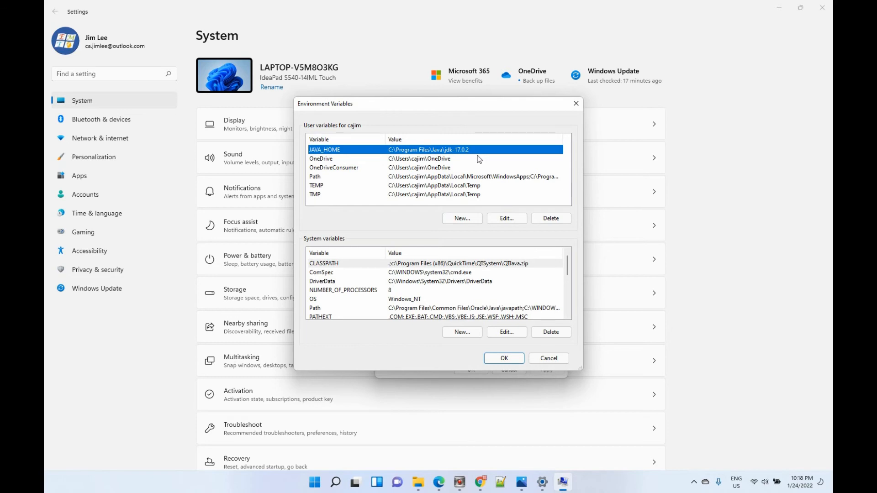
click(502, 358)
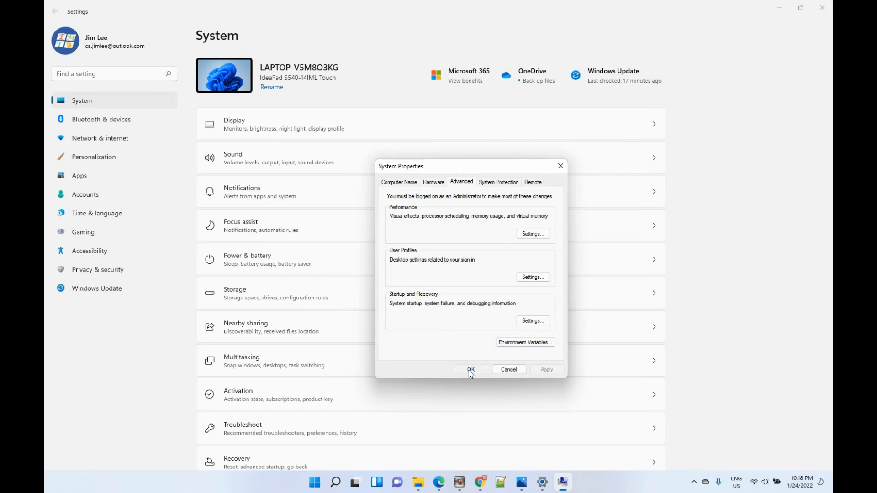
- Confirm the System Properties dialog with OK to apply the changes
click(470, 369)
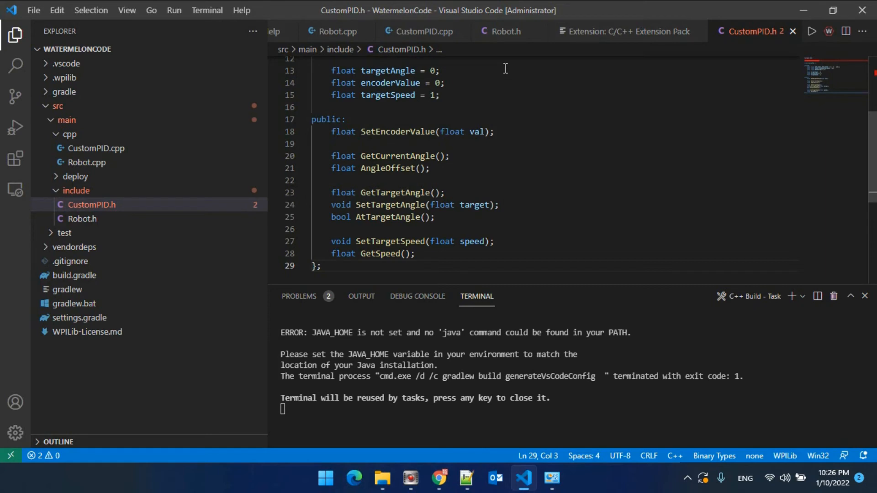
mouse_move(558, 150)
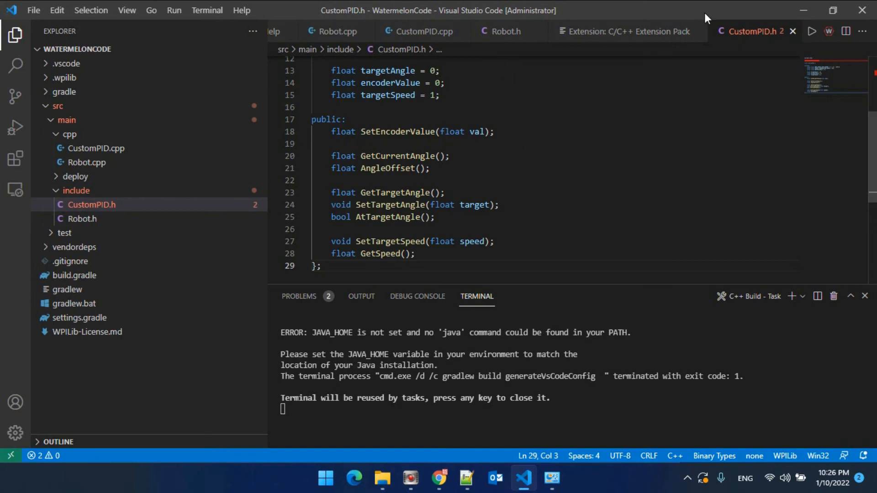
mouse_move(697, 67)
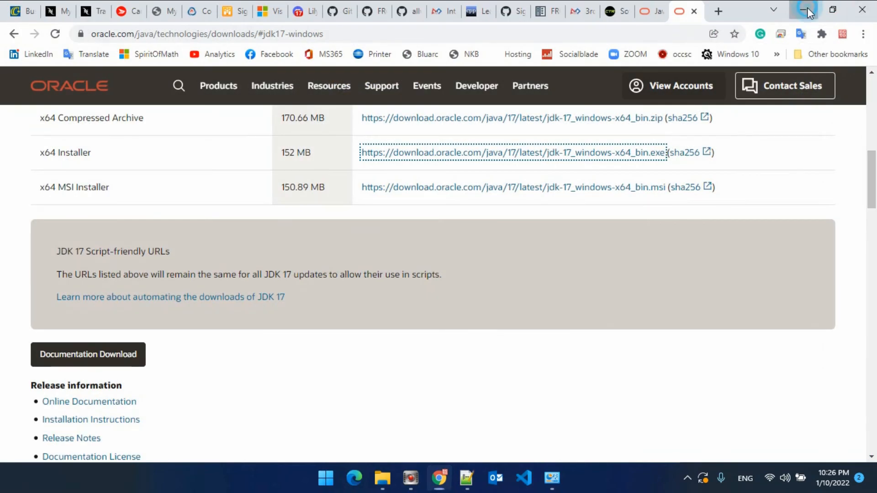
- Minimize the browser and bring up the WPILib command list in VS Code
click(807, 10)
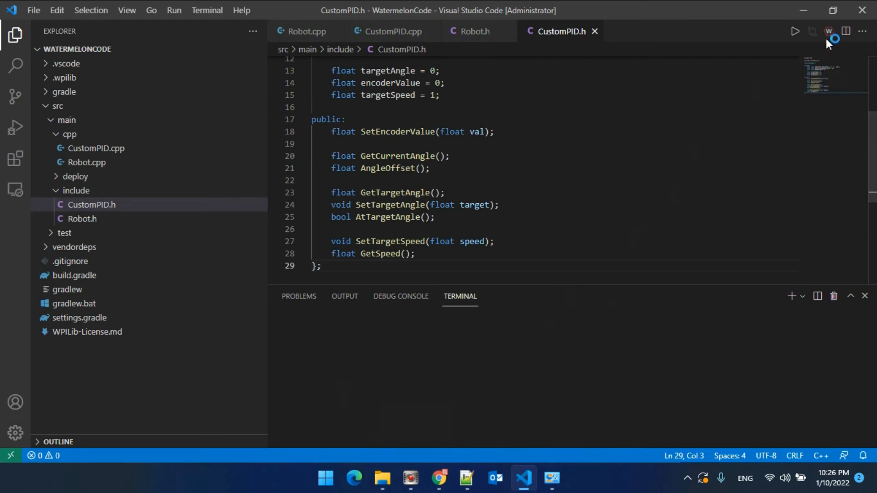
click(828, 31)
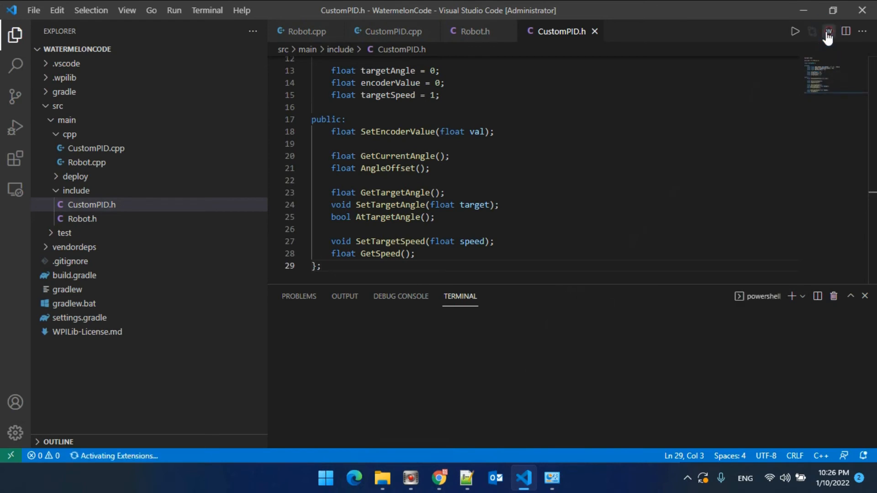
click(828, 32)
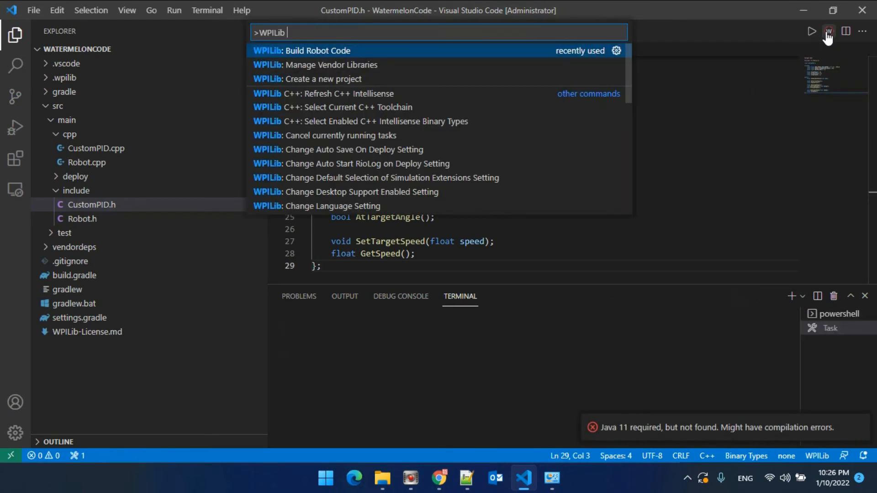
- Run 'WPILib: Build Robot Code' and accept the recommended Extension Pack for Java
click(300, 50)
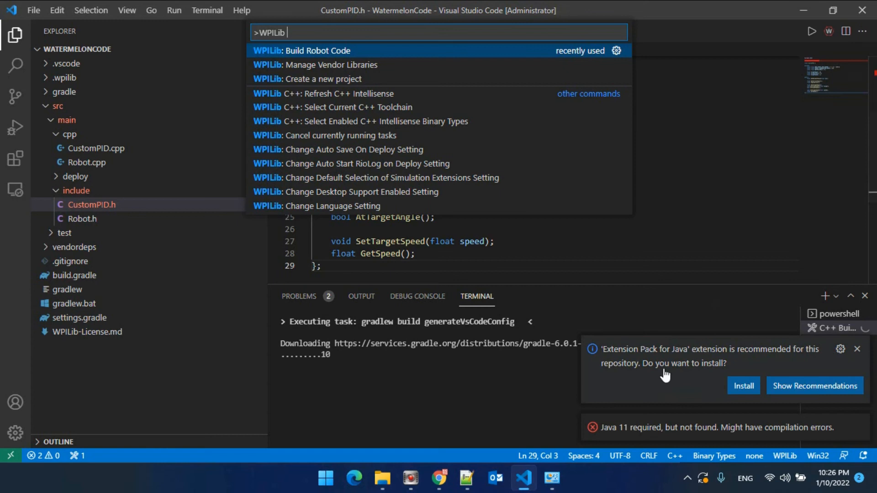
mouse_move(721, 379)
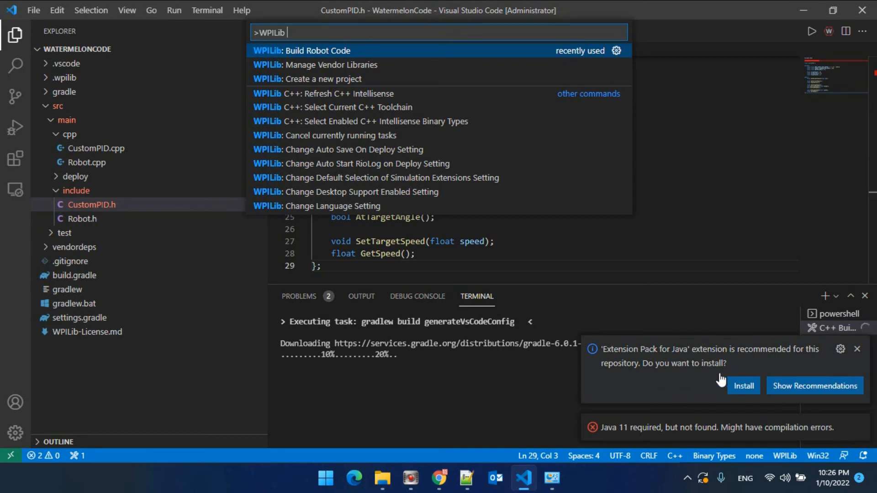
mouse_move(690, 380)
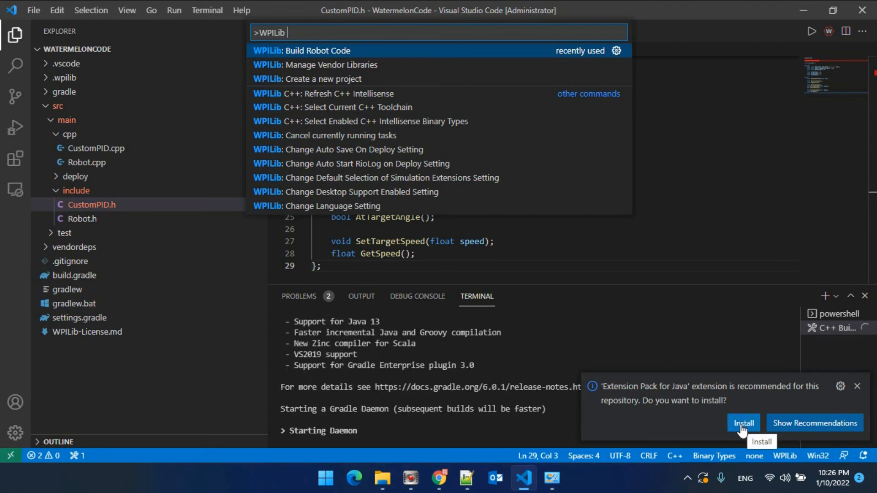
click(814, 422)
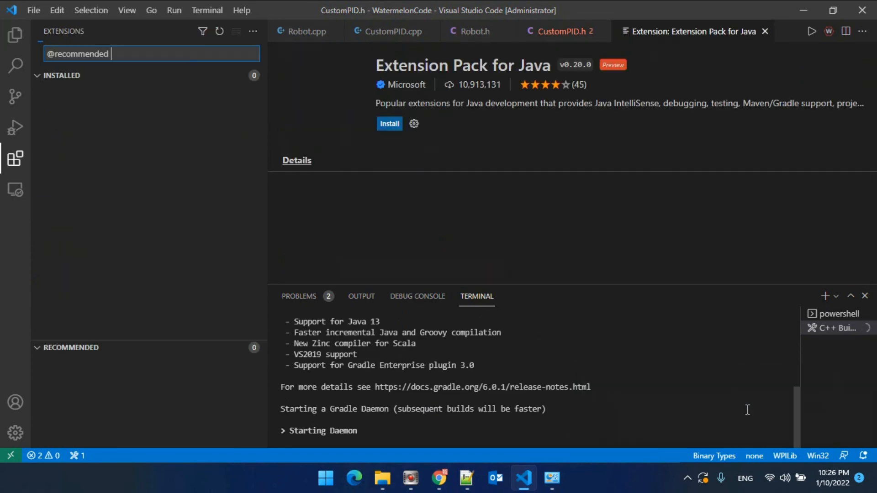
- Install Extension Pack for Java from its Extensions page
click(388, 124)
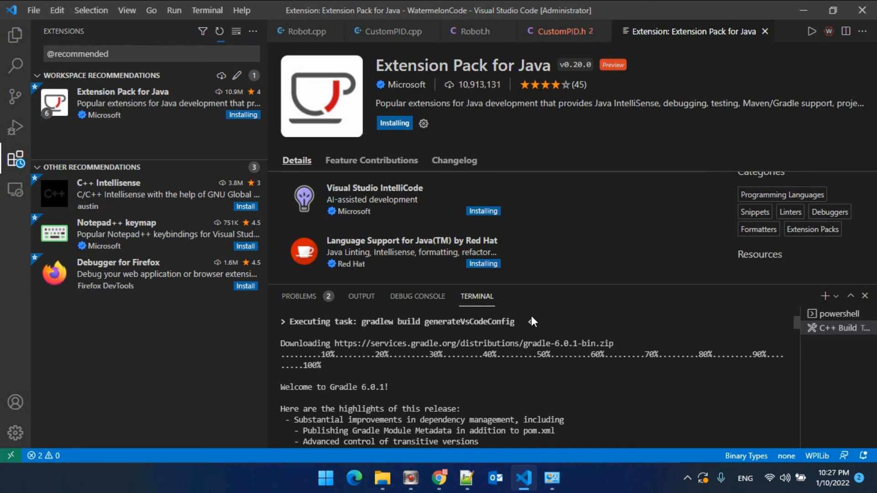
mouse_move(545, 135)
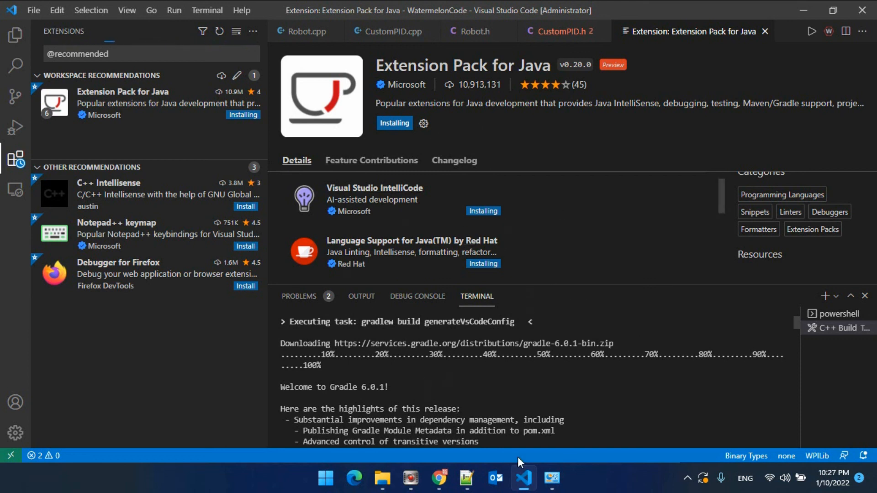
mouse_move(568, 239)
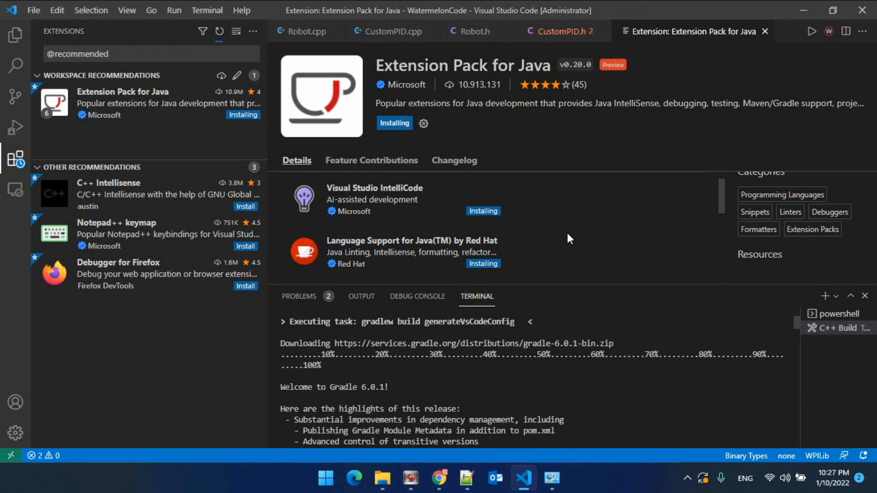